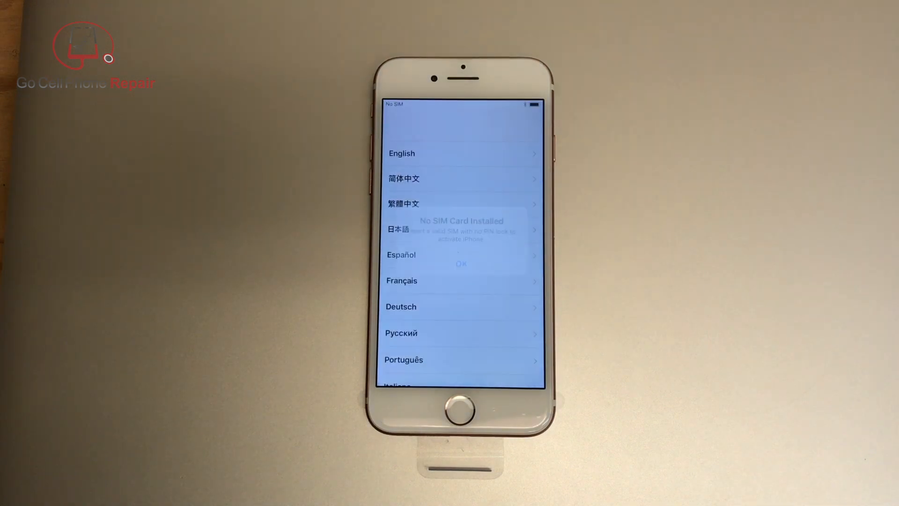
# Dismiss the No SIM Card Installed alert with OK.
pyautogui.click(460, 263)
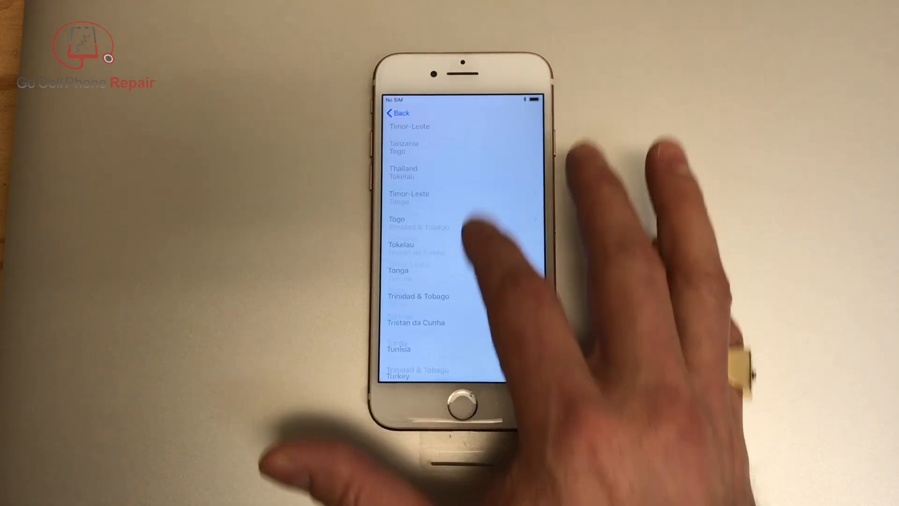
pyautogui.scroll(3)
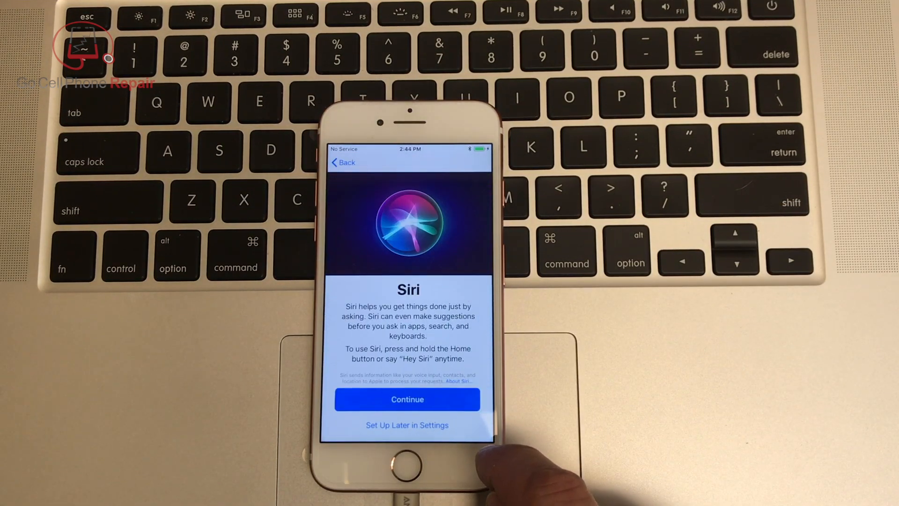
# Skip past the Siri setup screen and choose Share with App Developers.
pyautogui.click(407, 400)
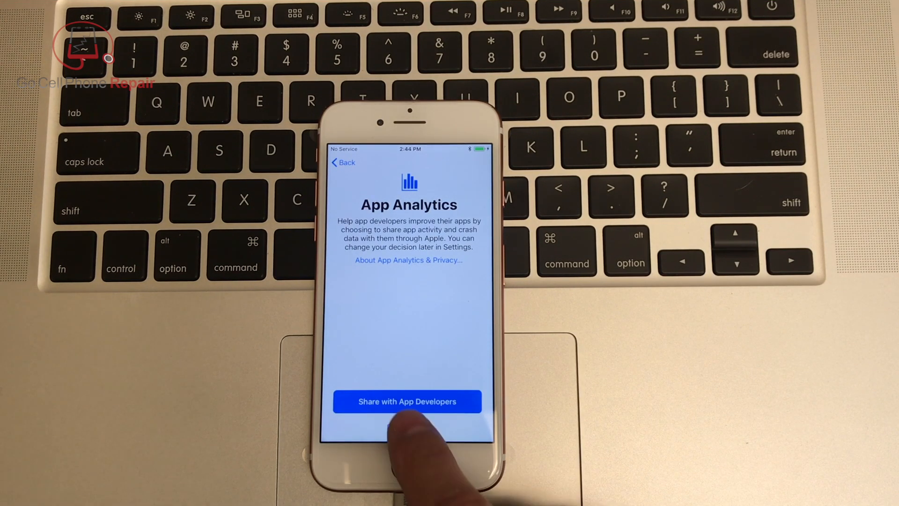
pyautogui.click(408, 401)
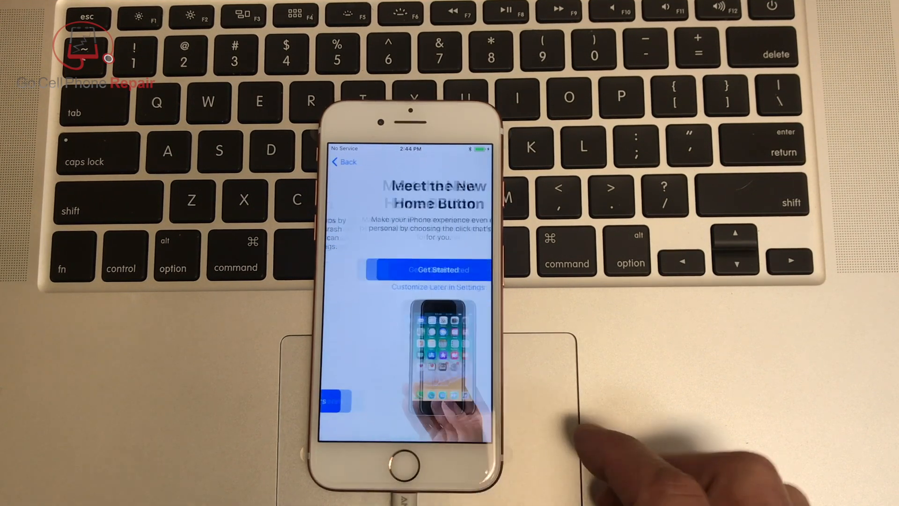